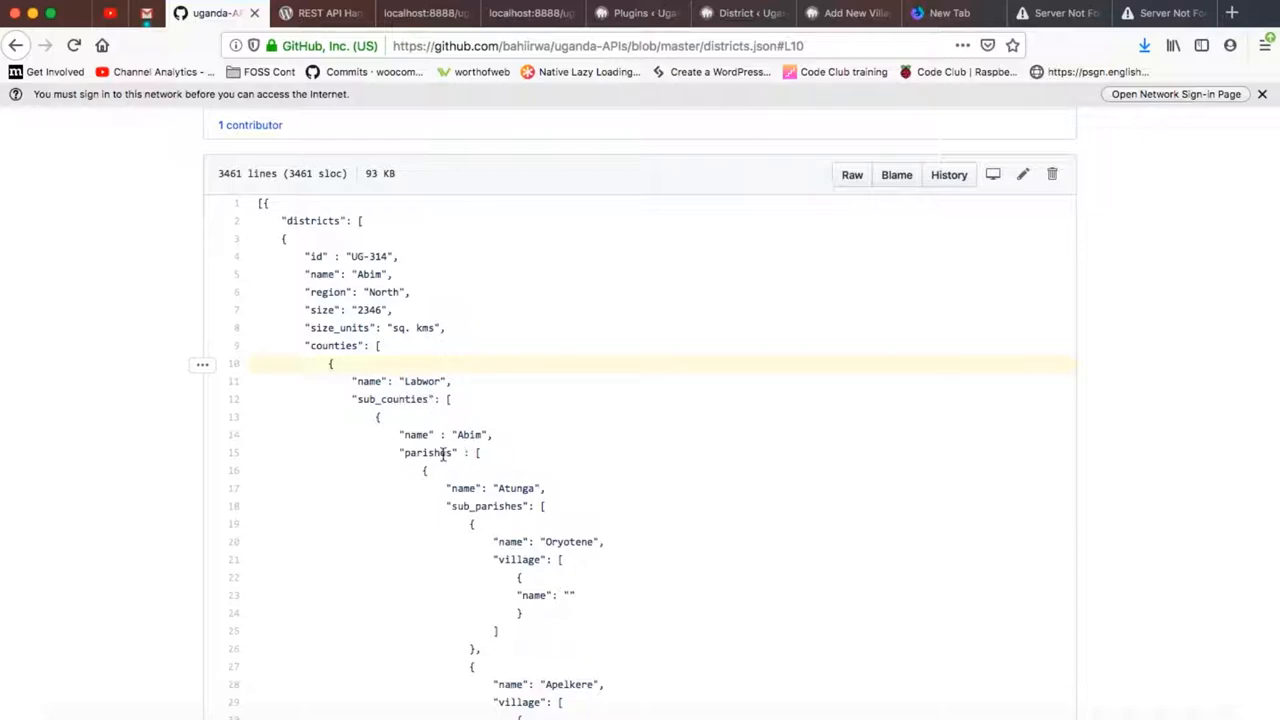
{"action": "mouse_move", "coordinate": [504, 504]}
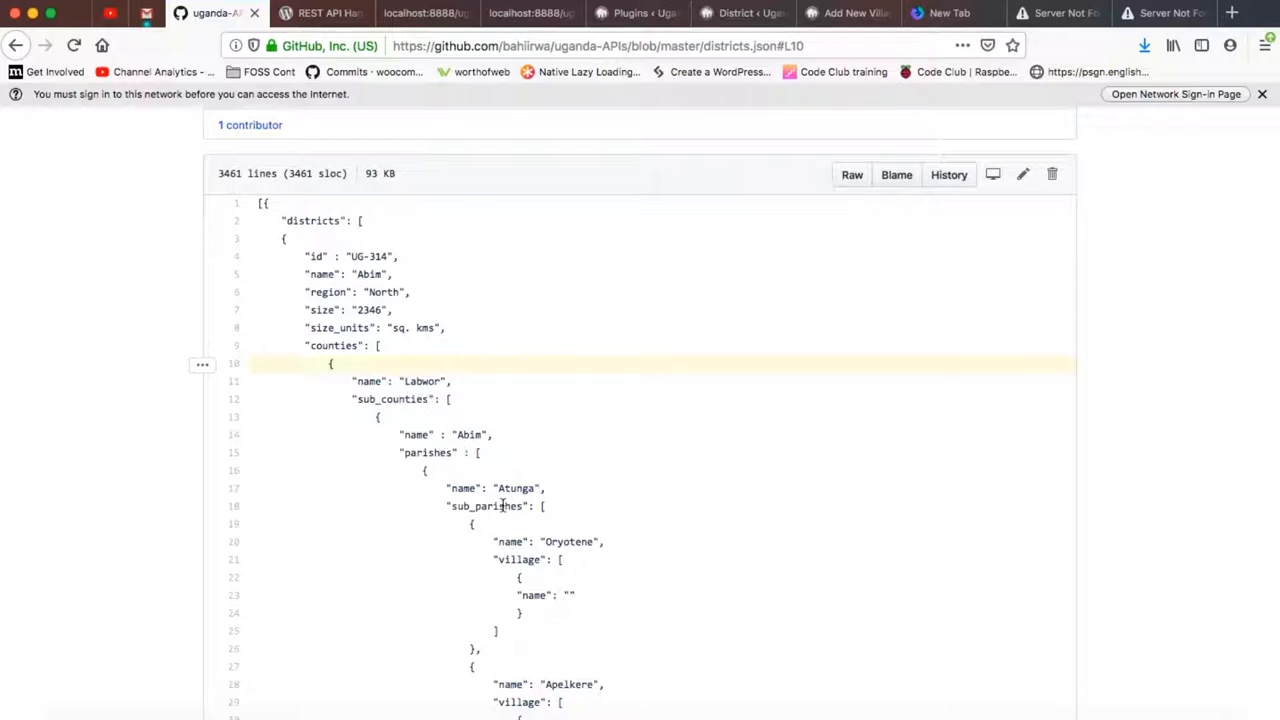
{"action": "mouse_move", "coordinate": [516, 576]}
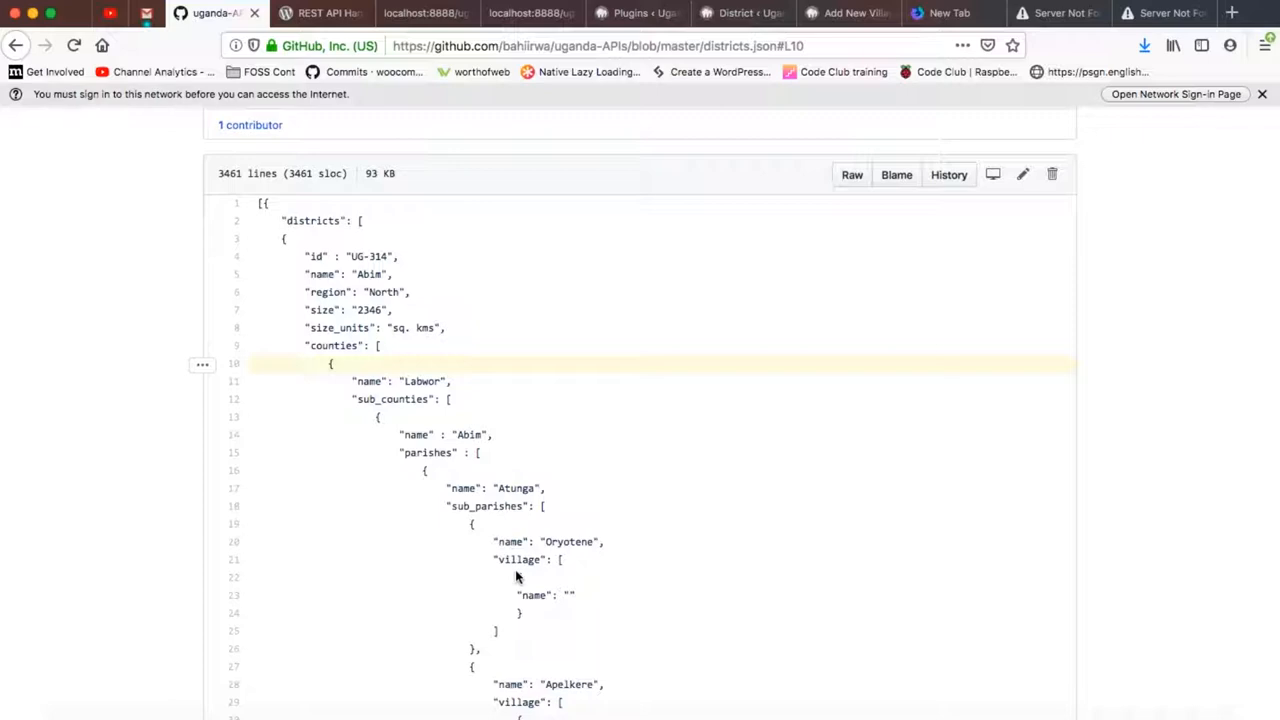
{"action": "mouse_move", "coordinate": [392, 376]}
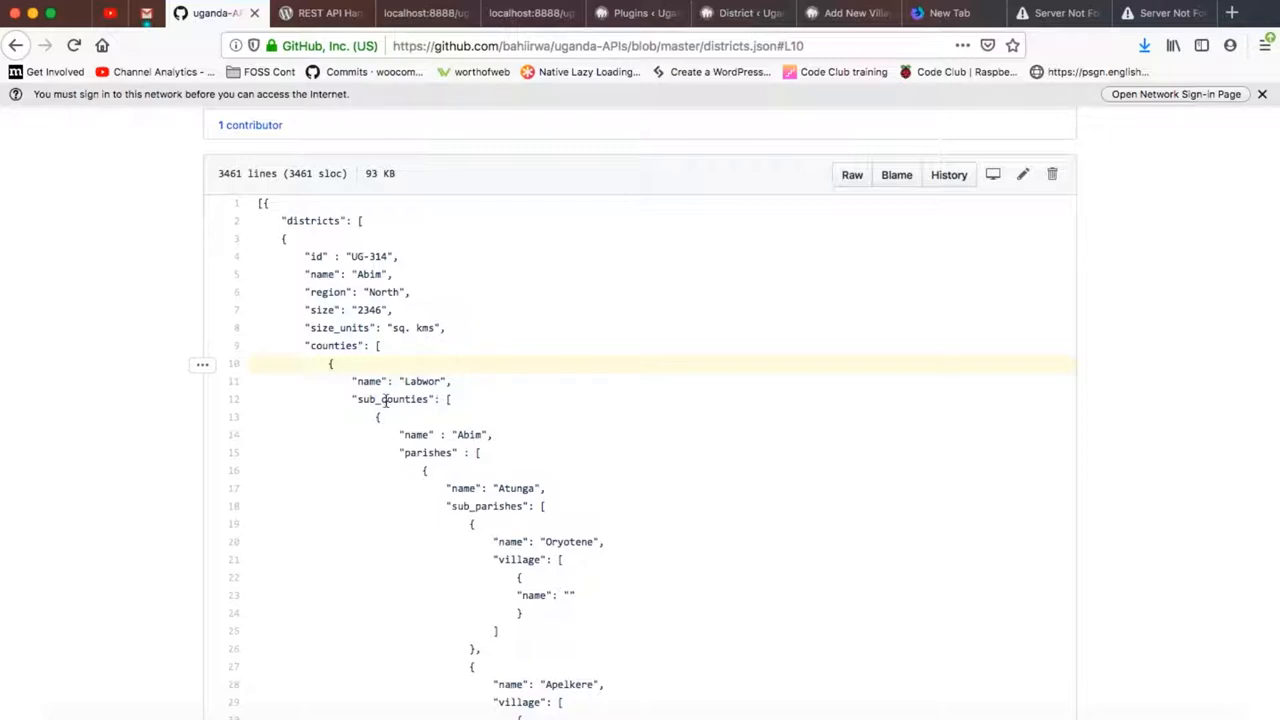
{"action": "mouse_move", "coordinate": [372, 308]}
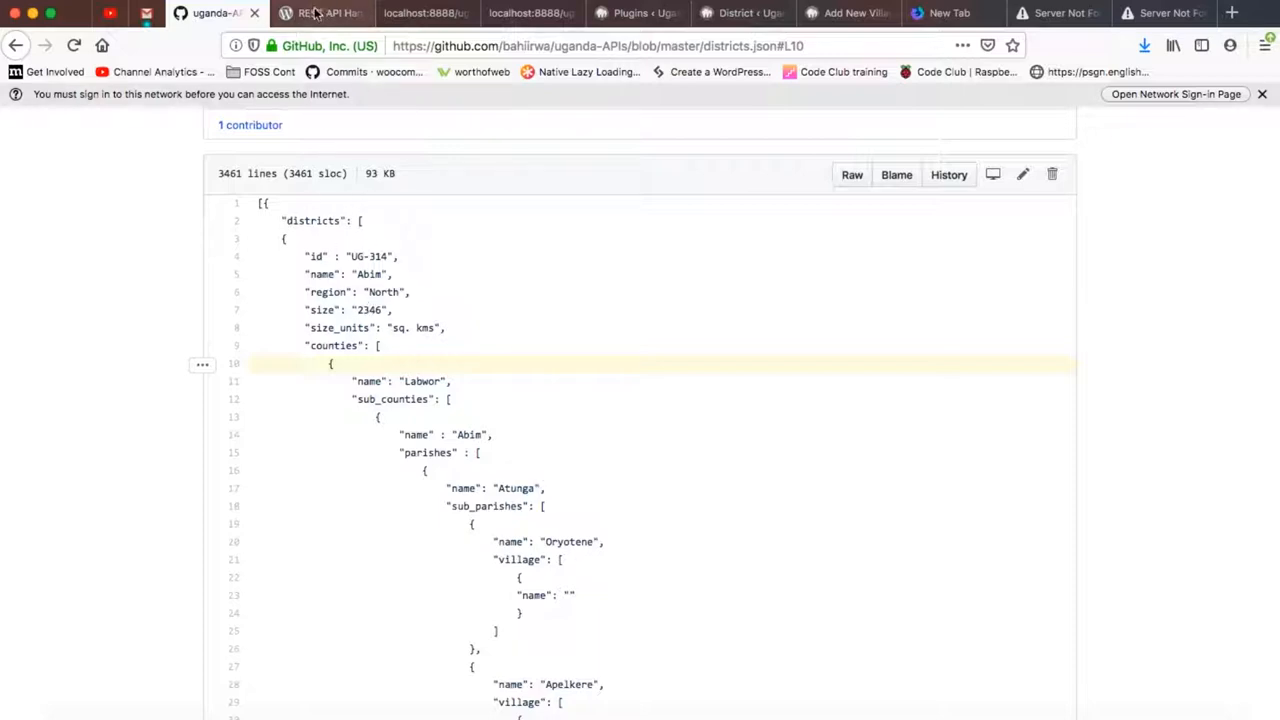
Step: Show the REST API Handbook introduction page on developer.wordpress.org
{"action": "left_click", "coordinate": [320, 12]}
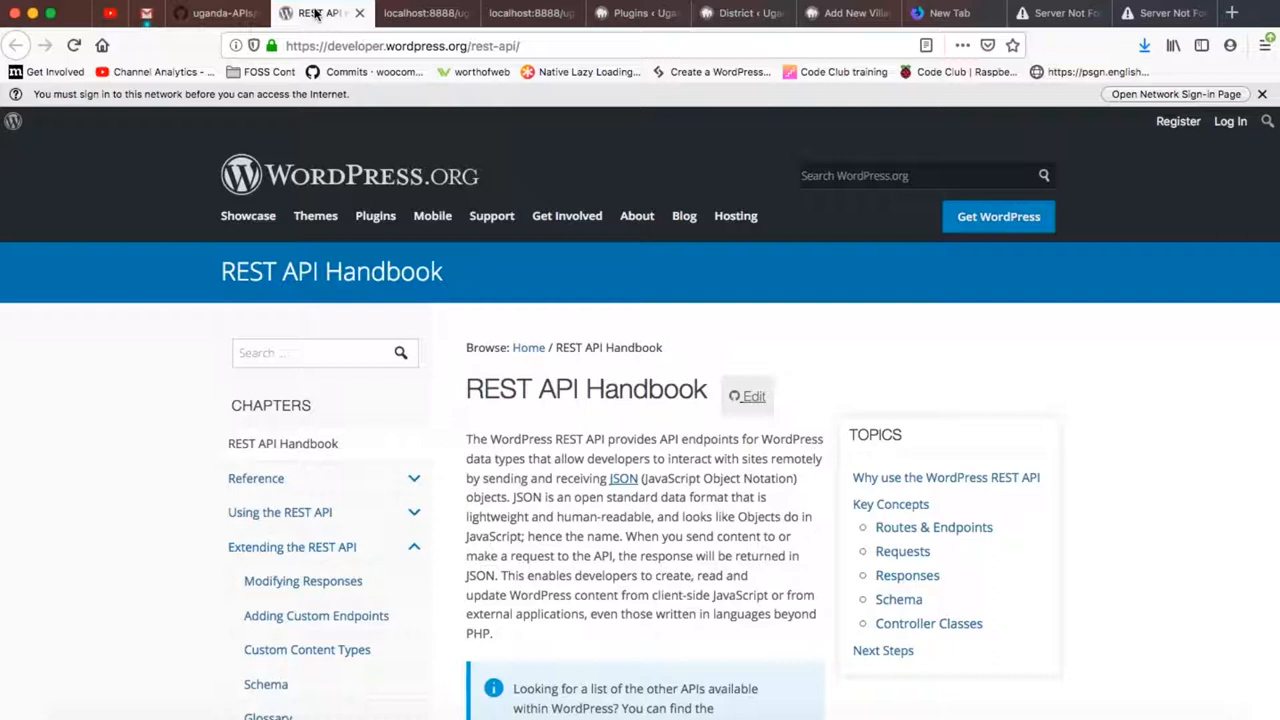
{"action": "mouse_move", "coordinate": [424, 12]}
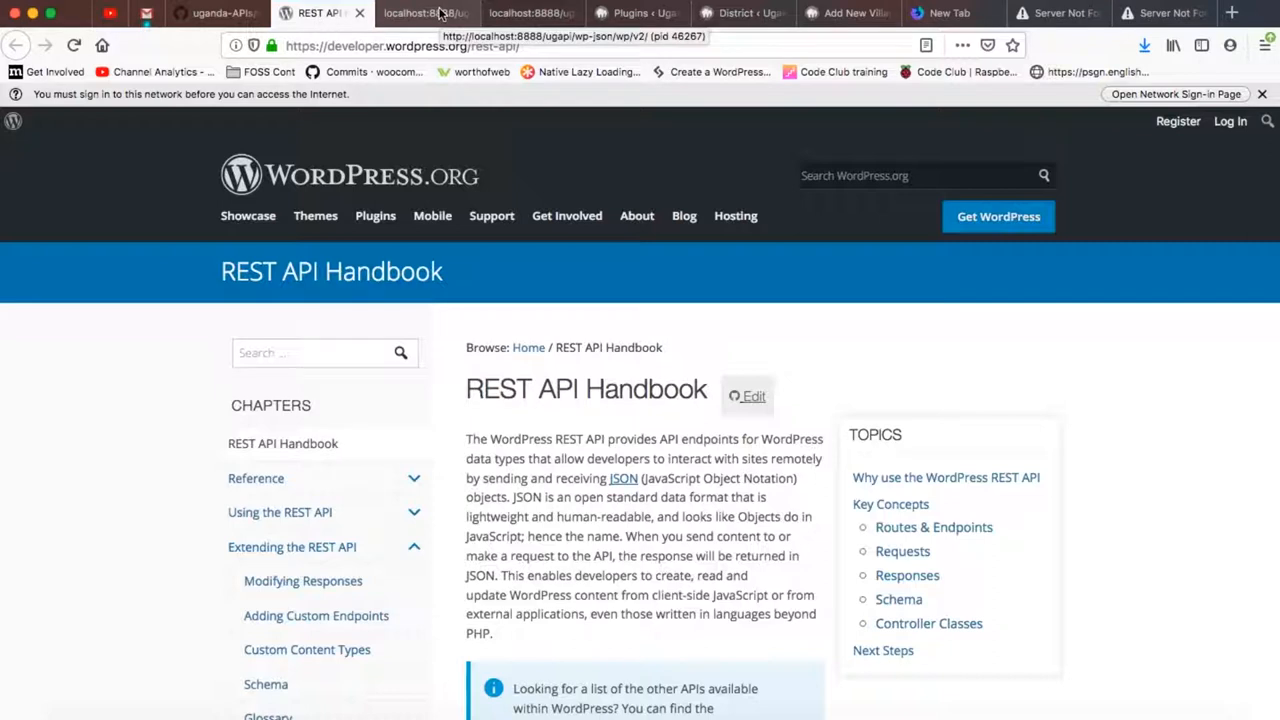
Step: View the local site's /wp/v2/posts JSON with the Hello world! post, then move to the Must-Use plugins list
{"action": "left_click", "coordinate": [430, 12]}
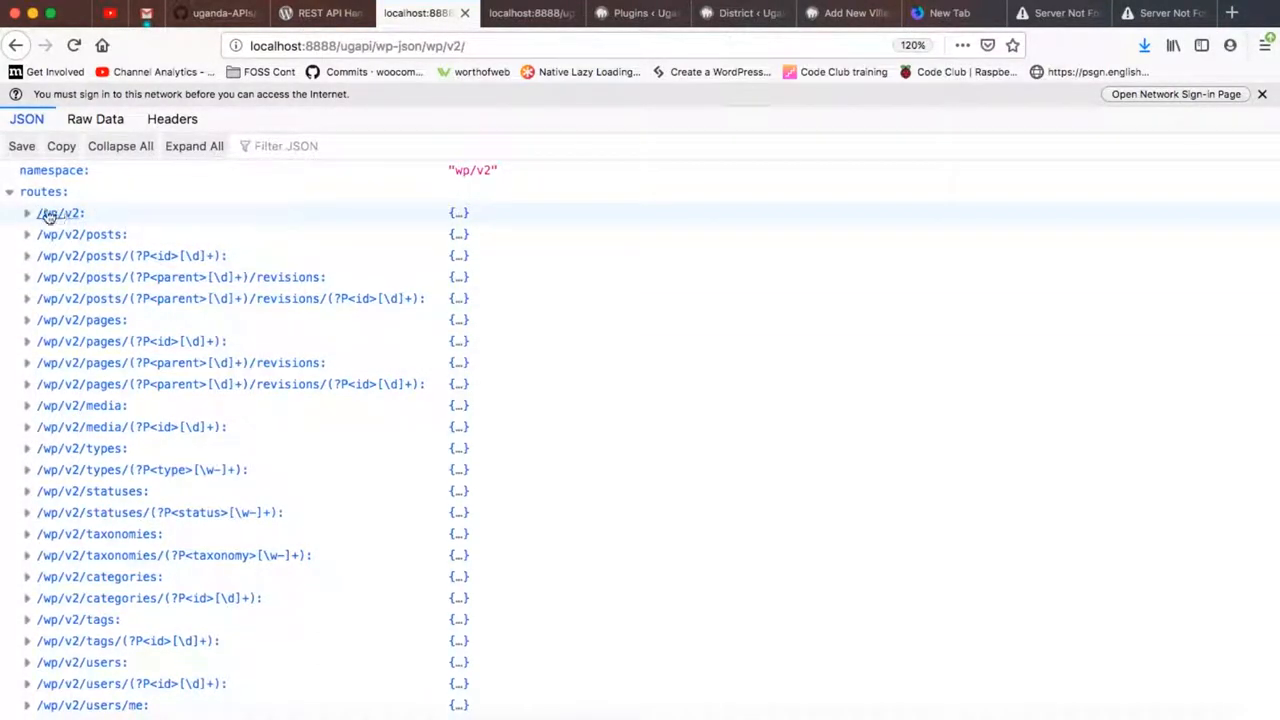
{"action": "left_click", "coordinate": [28, 234]}
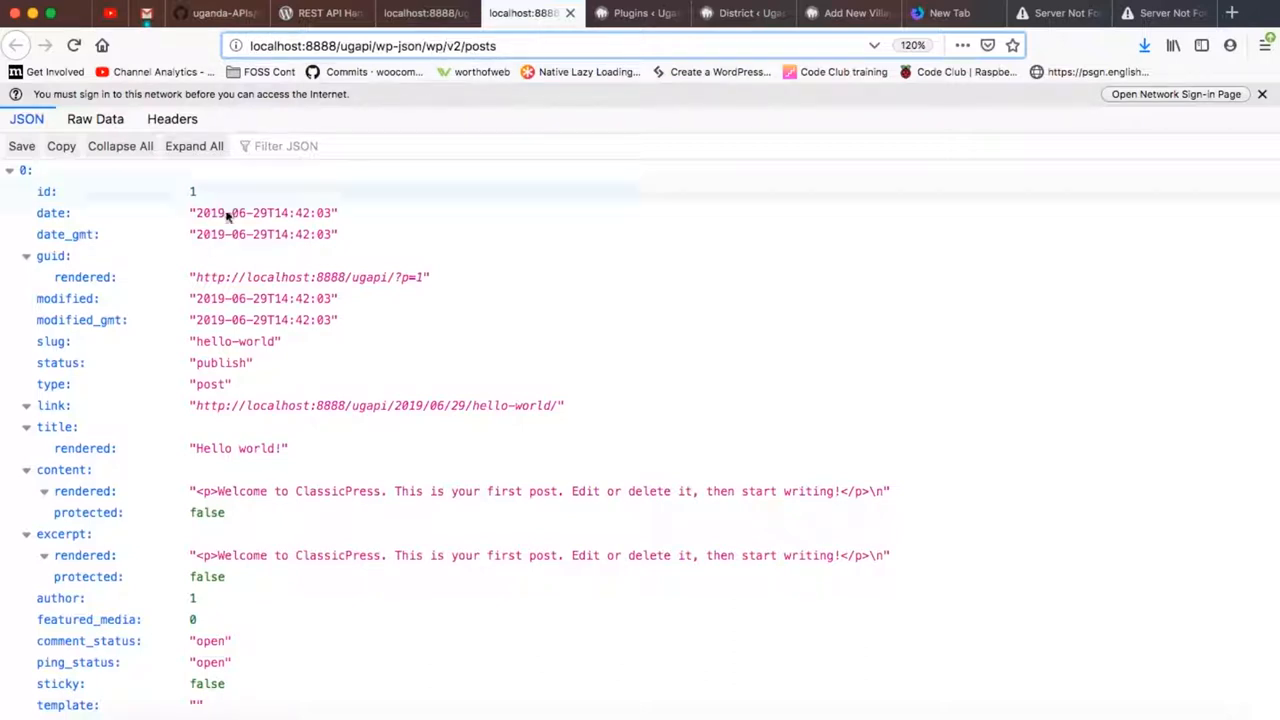
{"action": "mouse_move", "coordinate": [284, 344]}
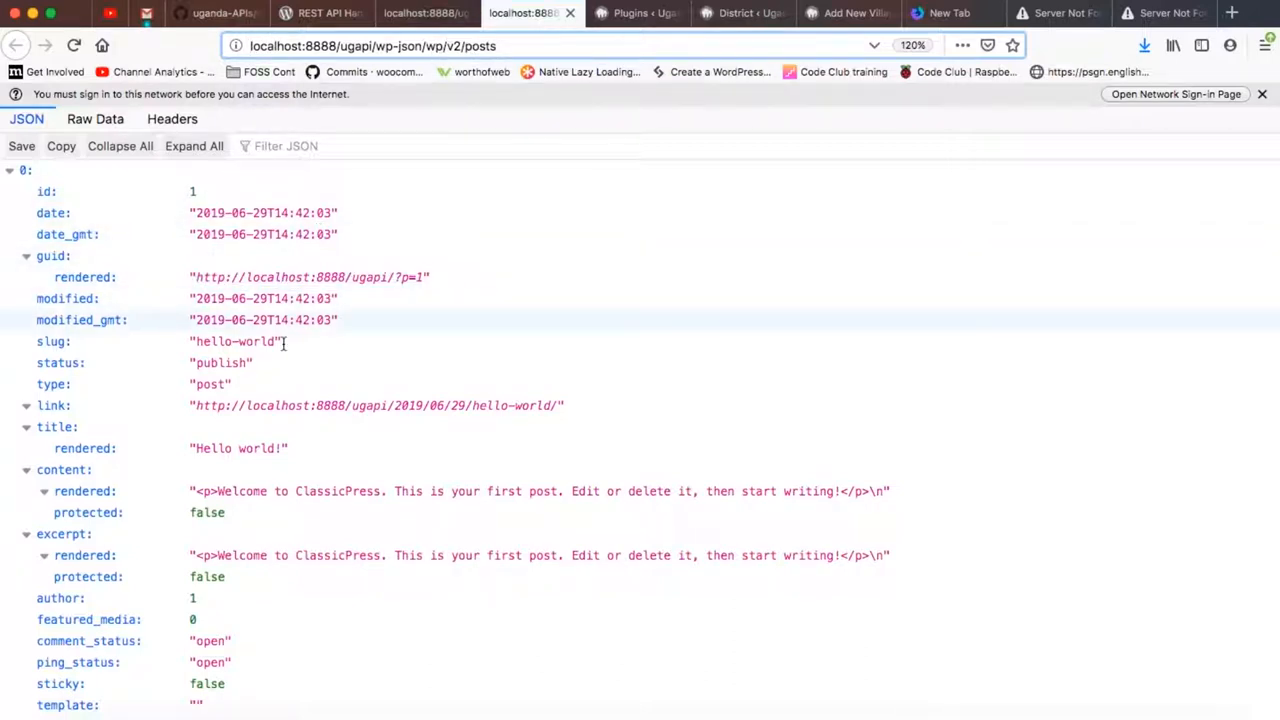
{"action": "mouse_move", "coordinate": [334, 516]}
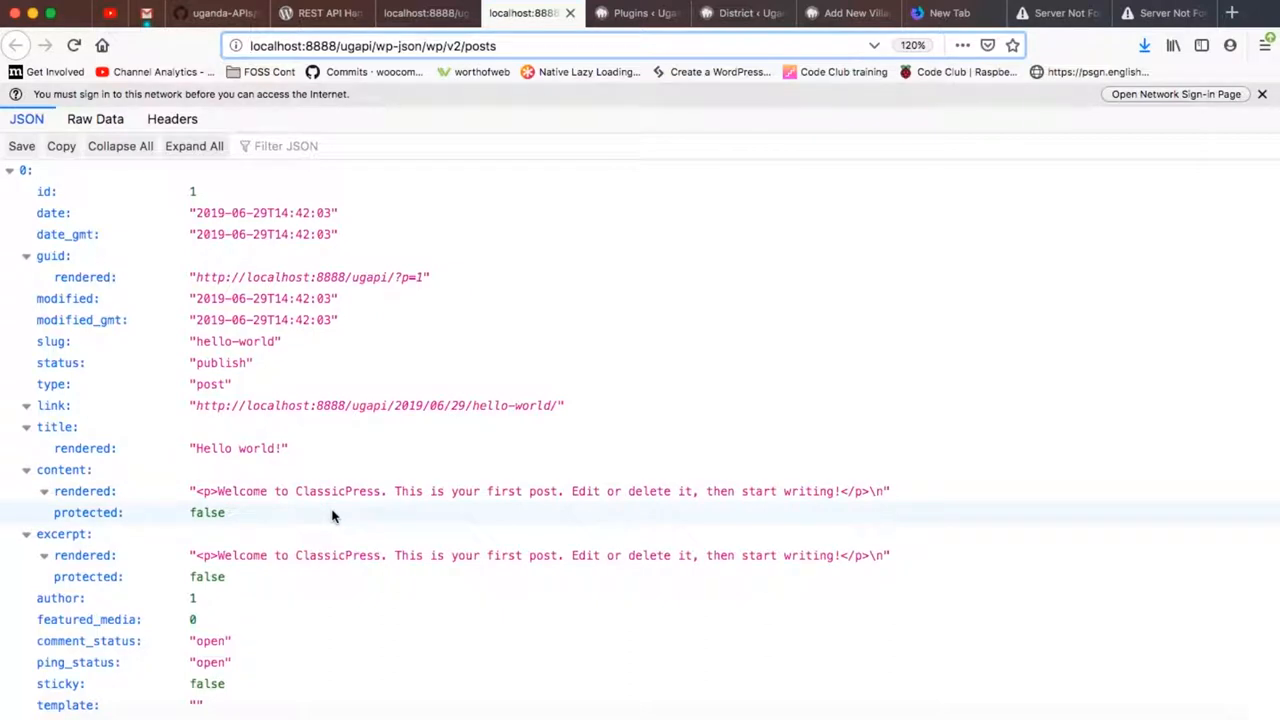
{"action": "mouse_move", "coordinate": [596, 62]}
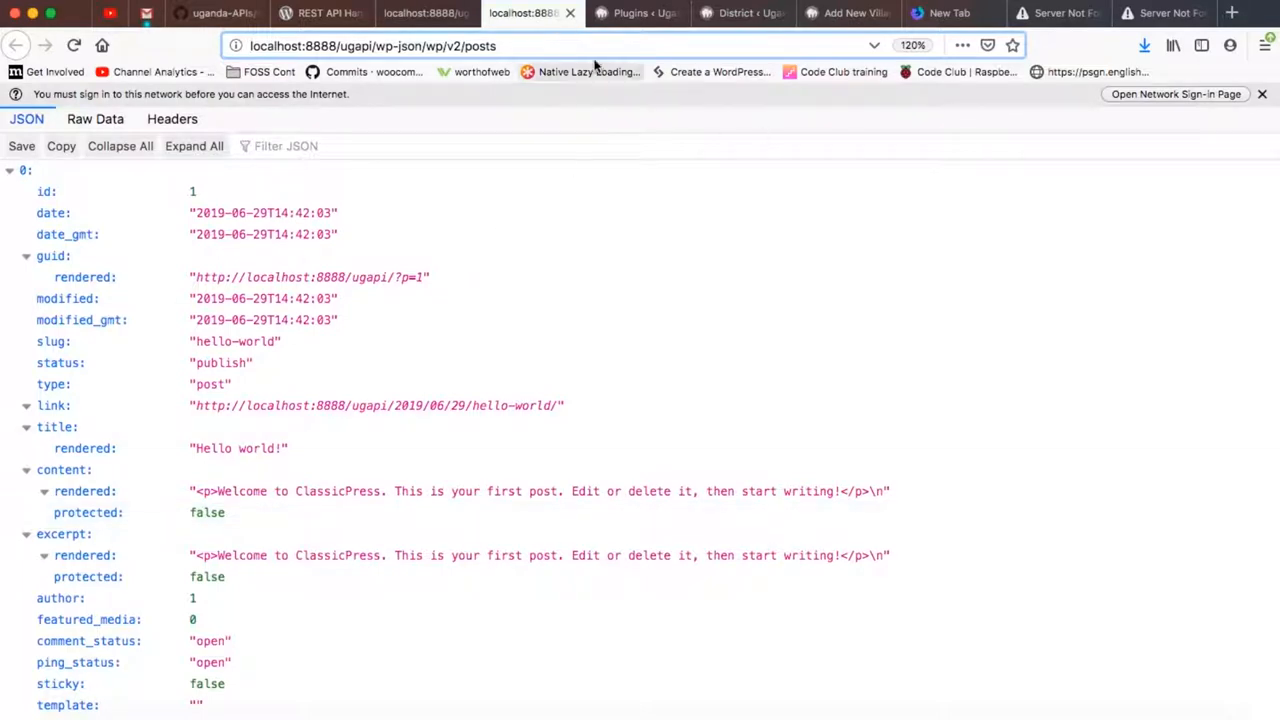
{"action": "left_click", "coordinate": [640, 12]}
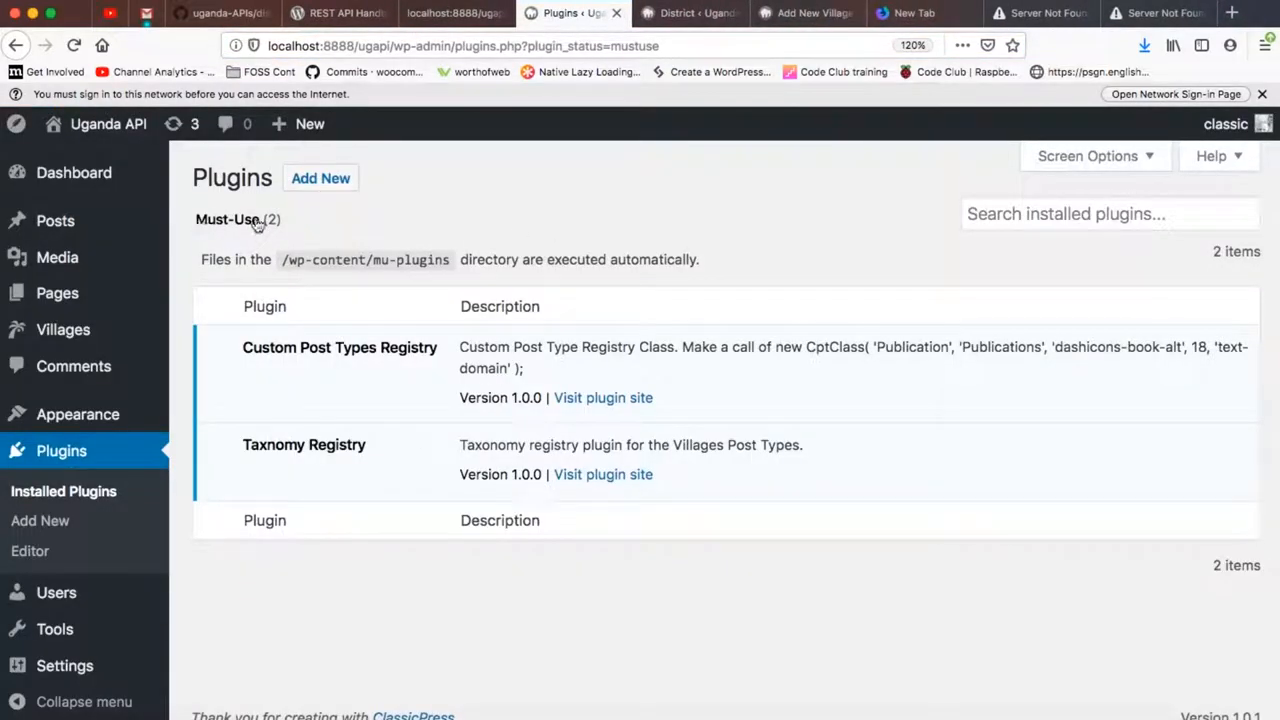
{"action": "mouse_move", "coordinate": [364, 374]}
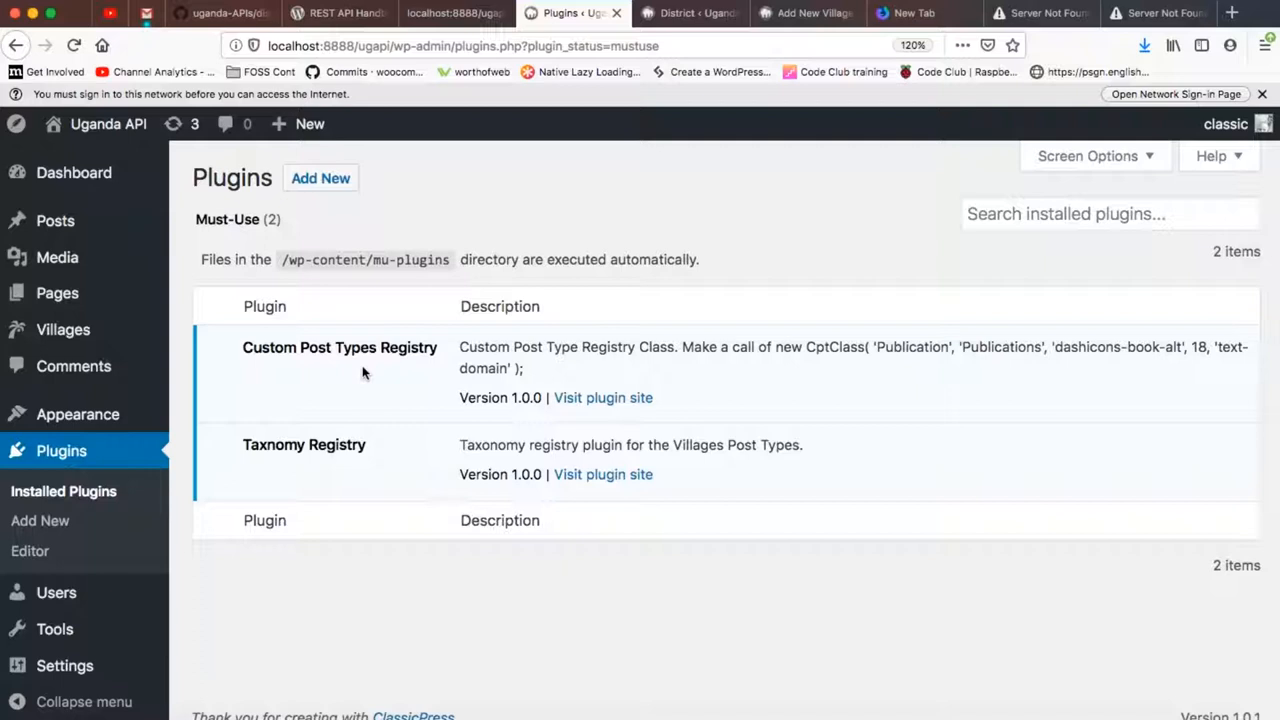
{"action": "mouse_move", "coordinate": [500, 300]}
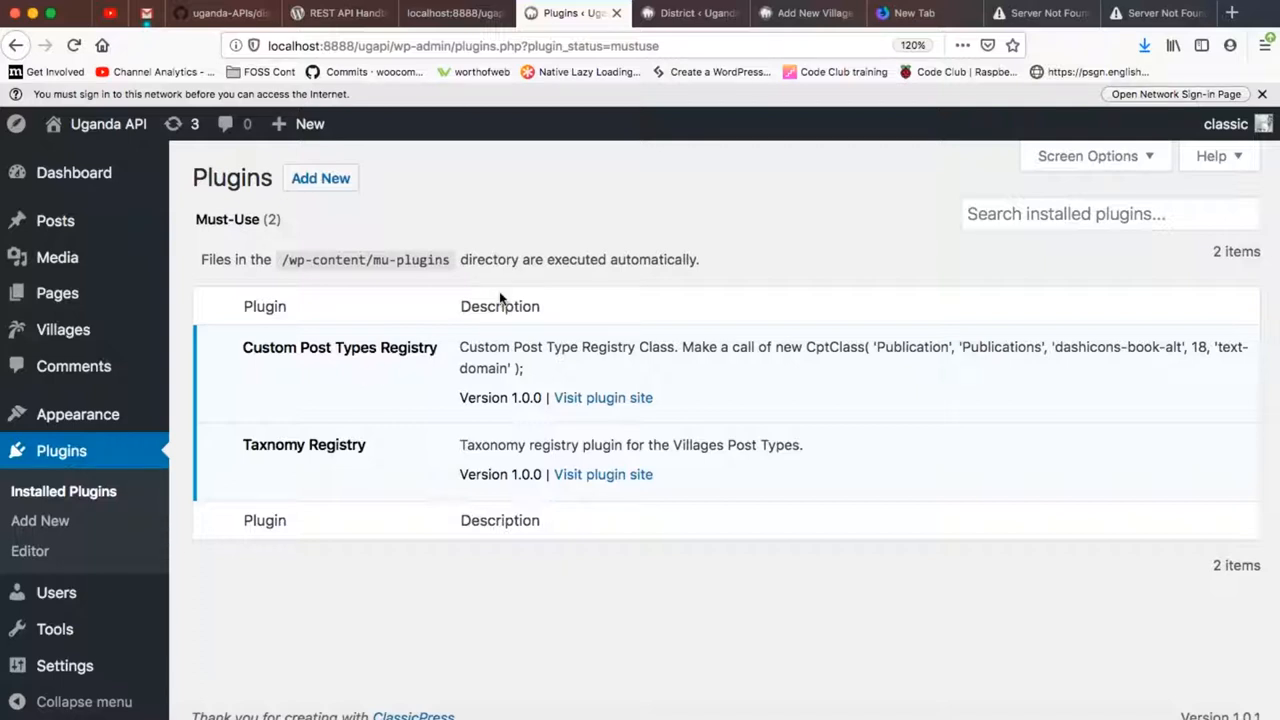
{"action": "mouse_move", "coordinate": [280, 414]}
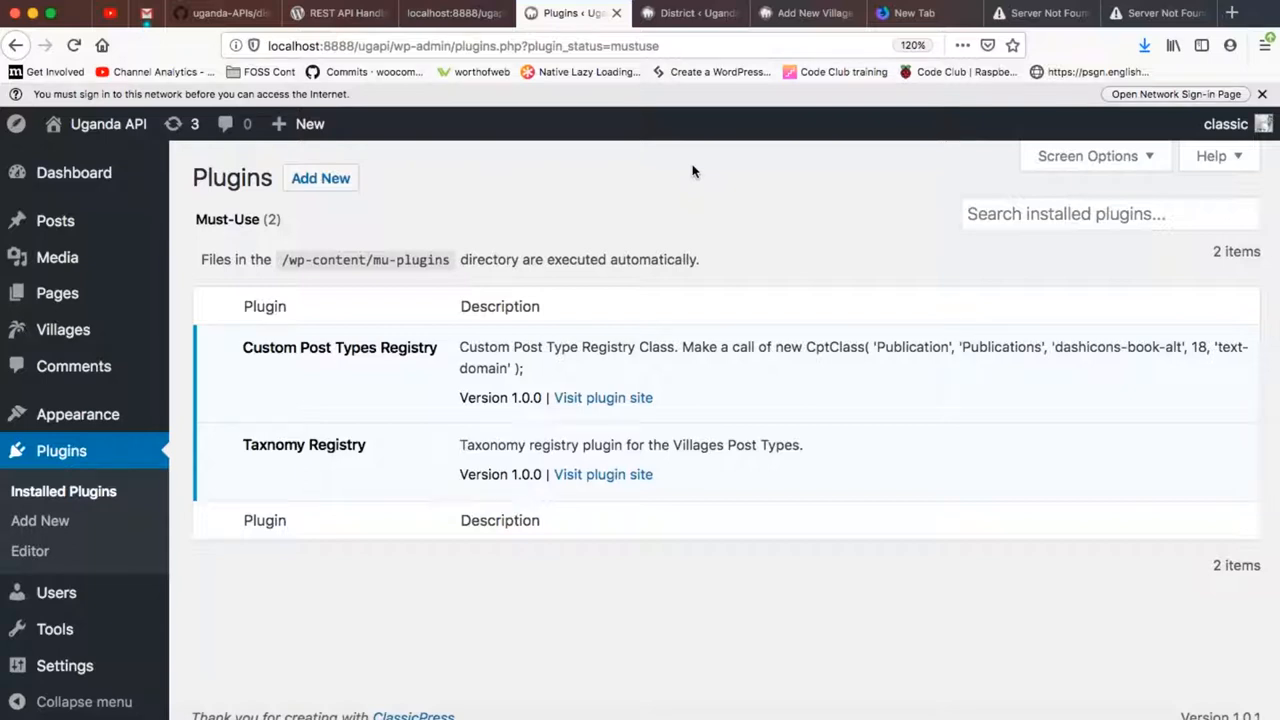
Step: Show the Villages District taxonomy screen after reviewing the two registry plugins
{"action": "left_click", "coordinate": [690, 12]}
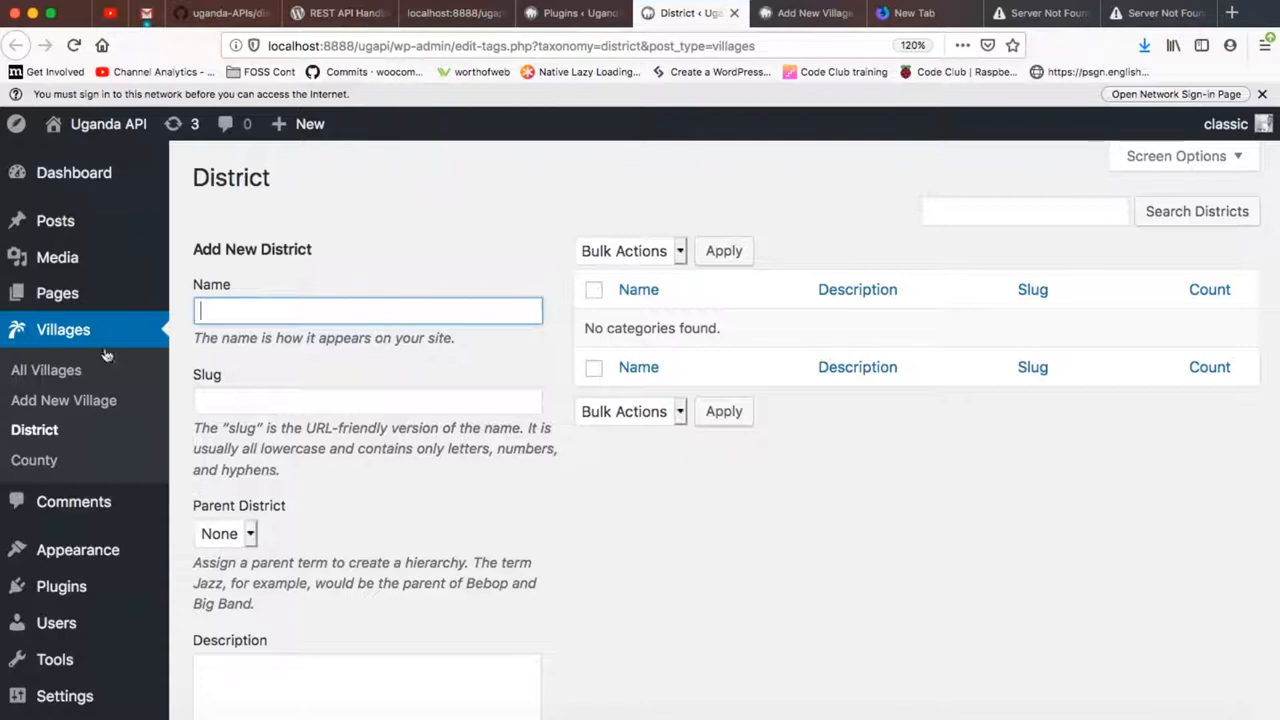
{"action": "mouse_move", "coordinate": [64, 400]}
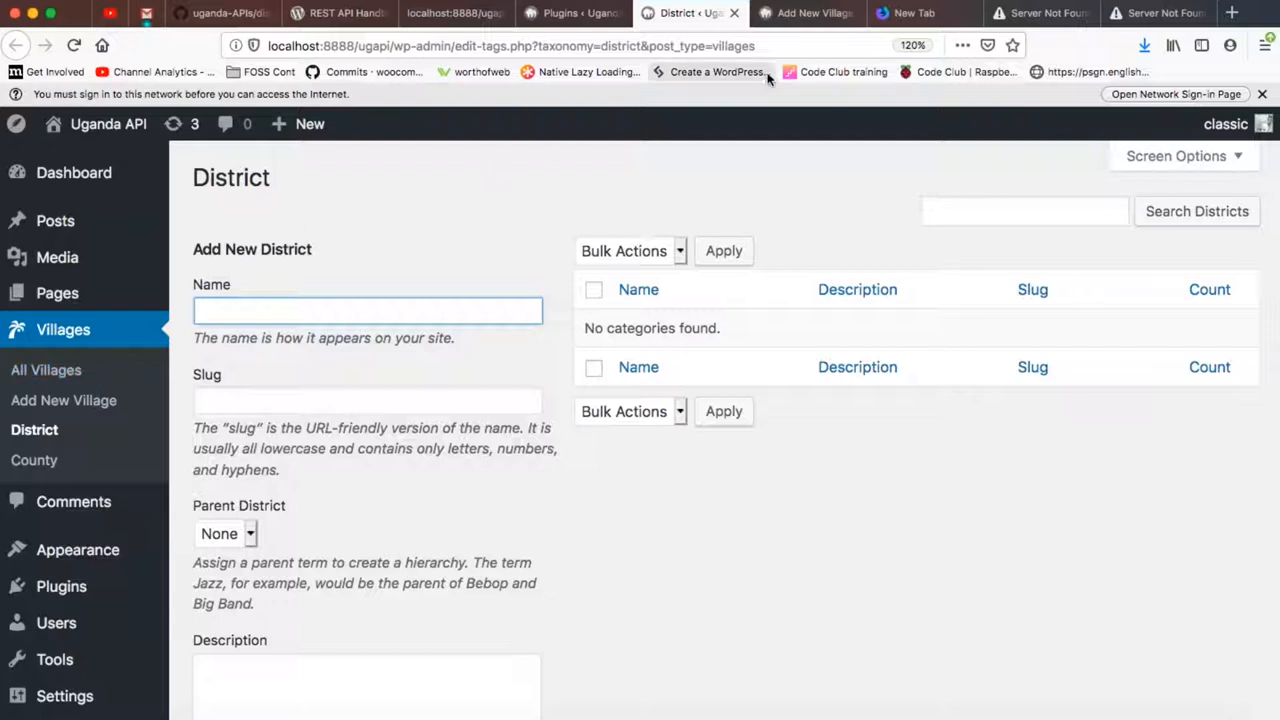
Step: Show the Add New Village editor with empty District and County boxes
{"action": "left_click", "coordinate": [808, 12]}
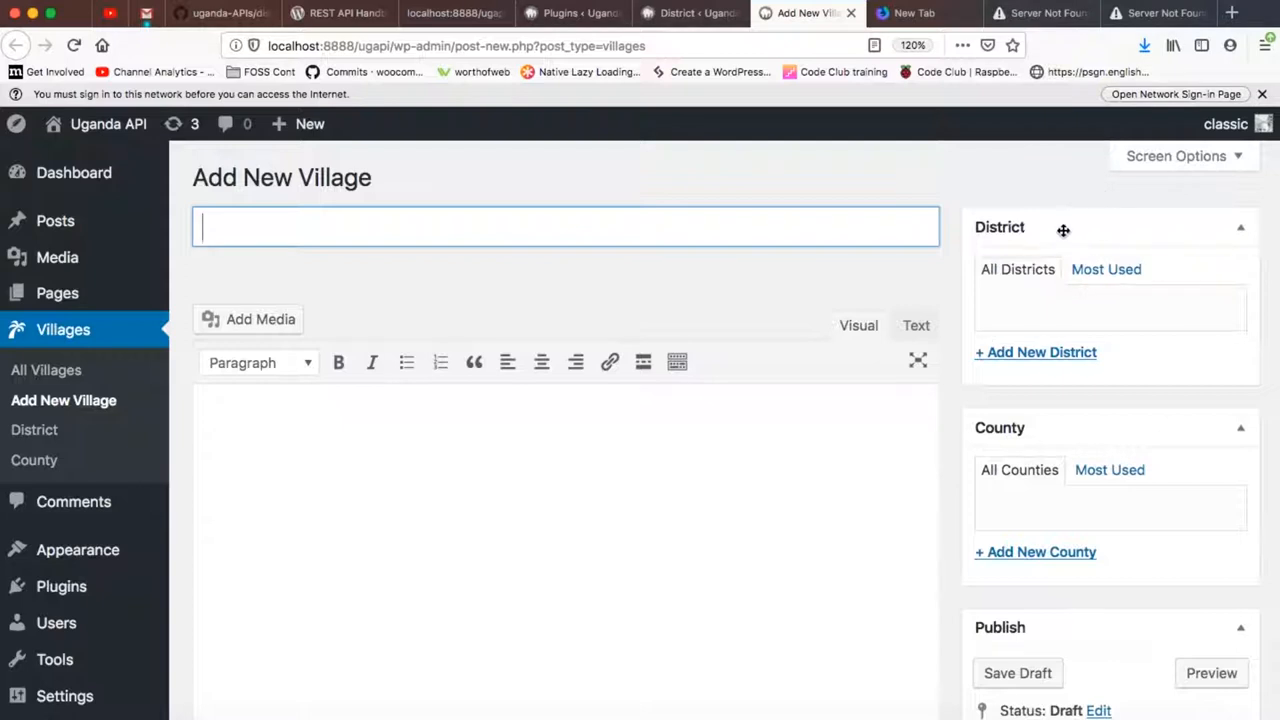
{"action": "mouse_move", "coordinate": [1040, 444]}
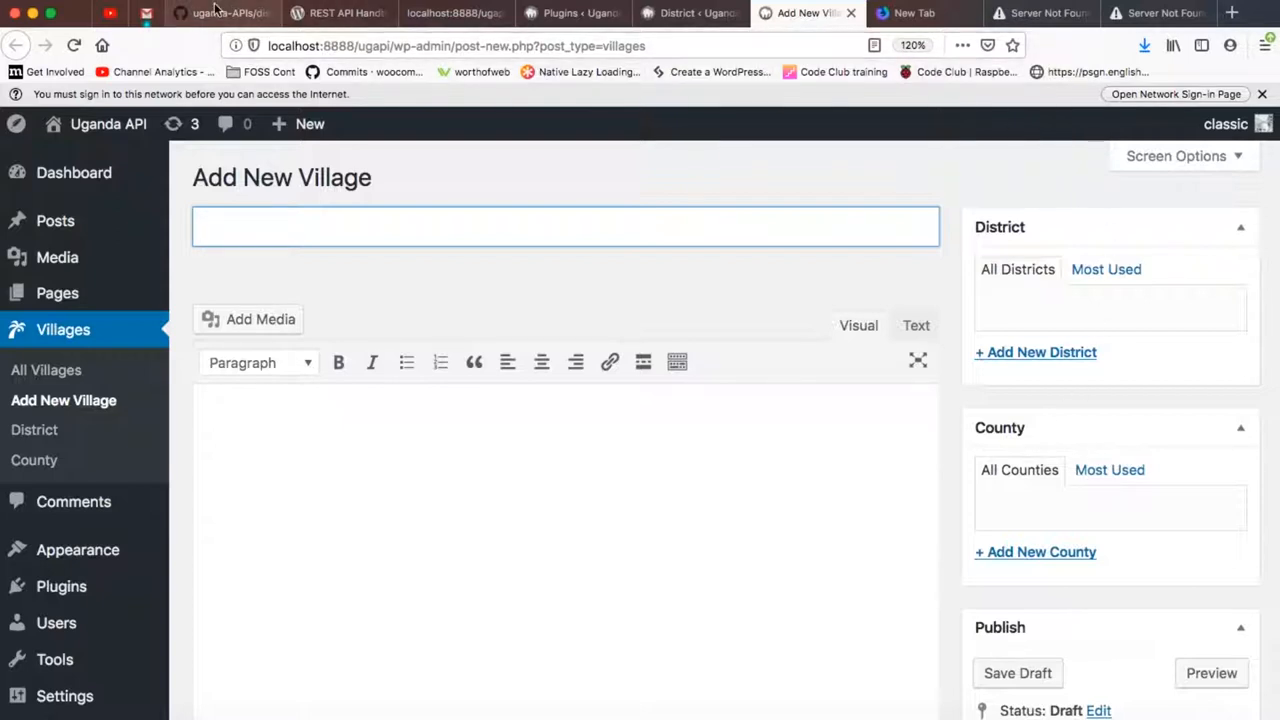
Step: Return to districts.json on GitHub, starting with the Abim district entry
{"action": "left_click", "coordinate": [216, 12]}
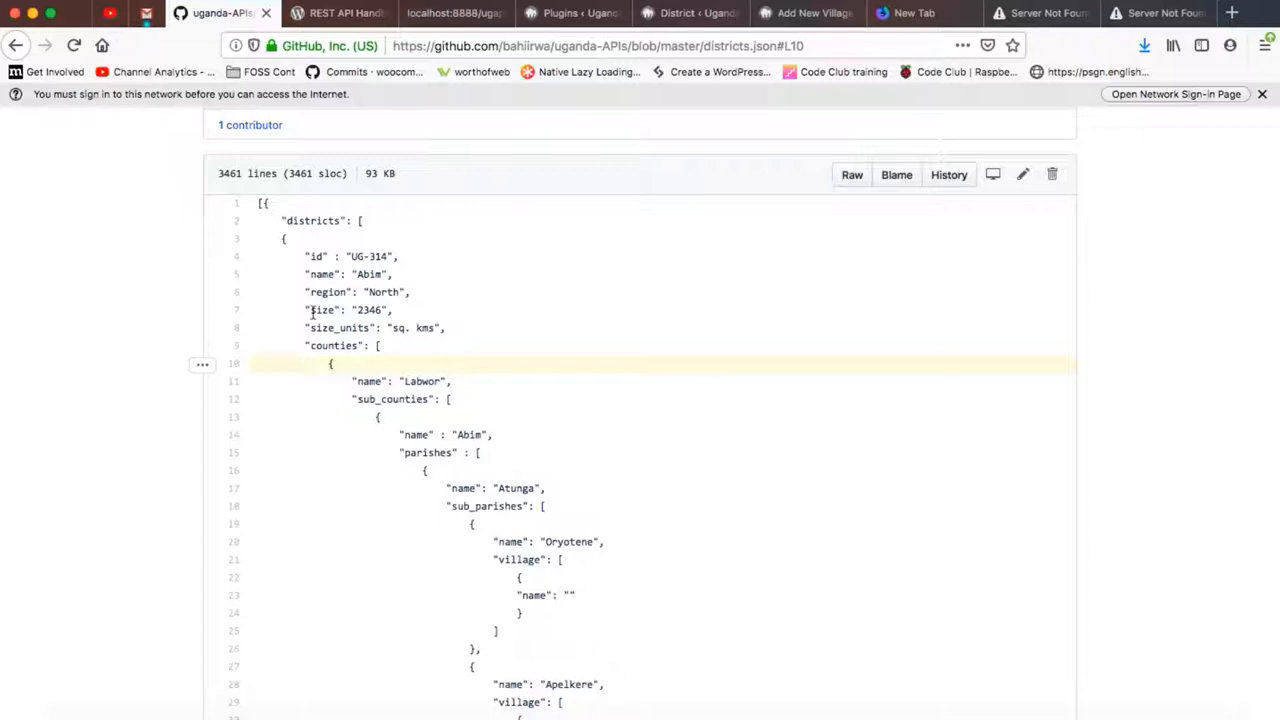
{"action": "mouse_move", "coordinate": [396, 316]}
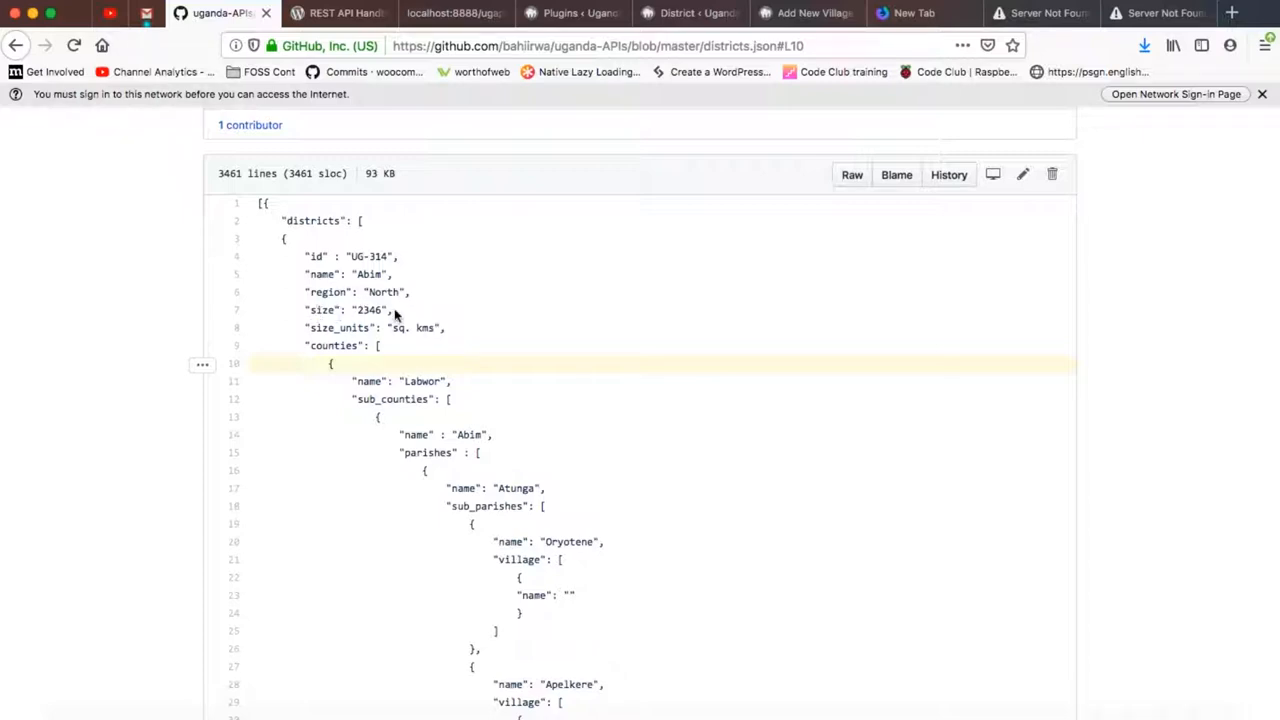